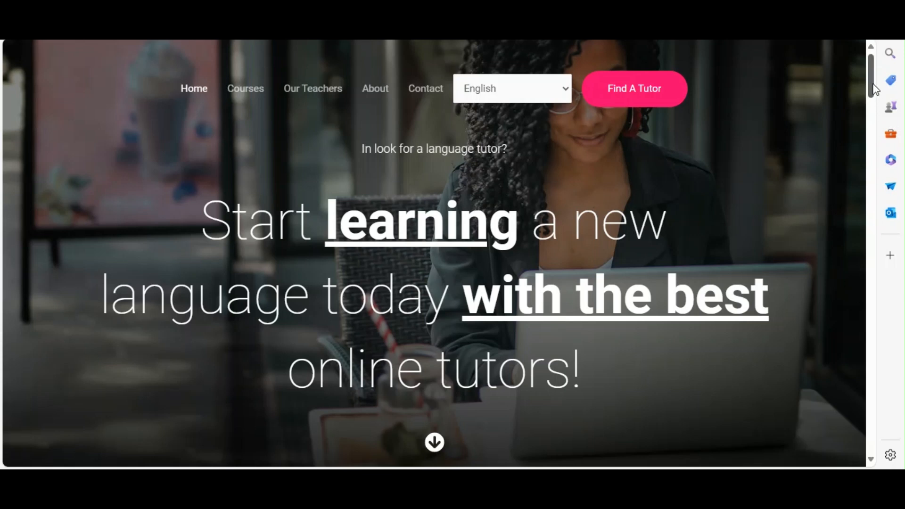
Step: Switch the homepage through Arabic and French to Spanish via the header language dropdown
scroll(down, 3)
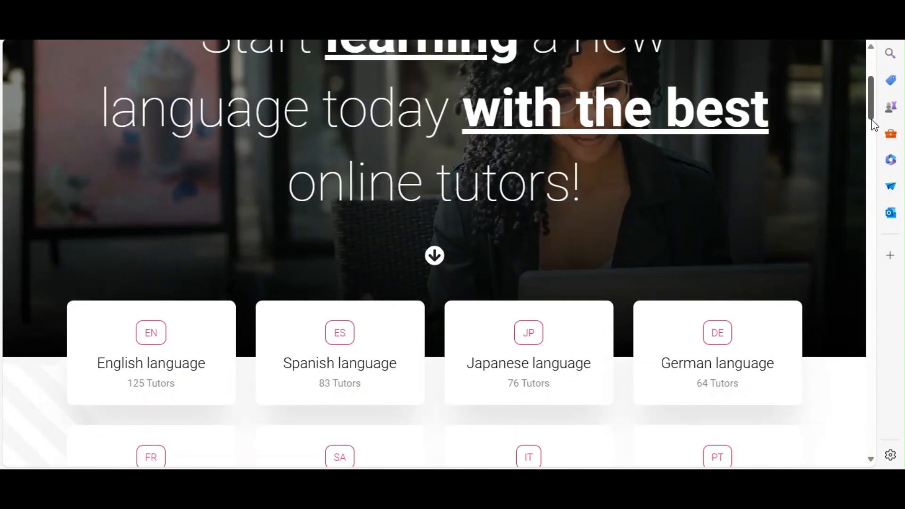
scroll(down, 3)
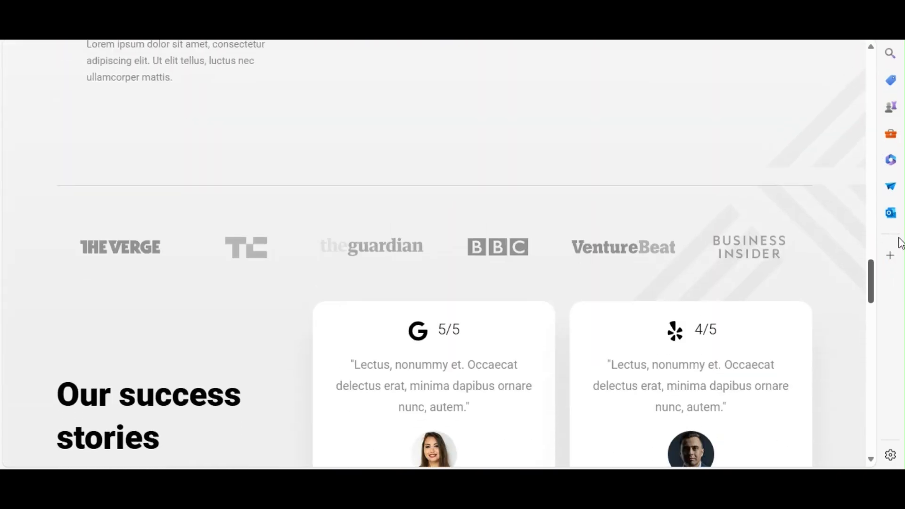
scroll(up, 3)
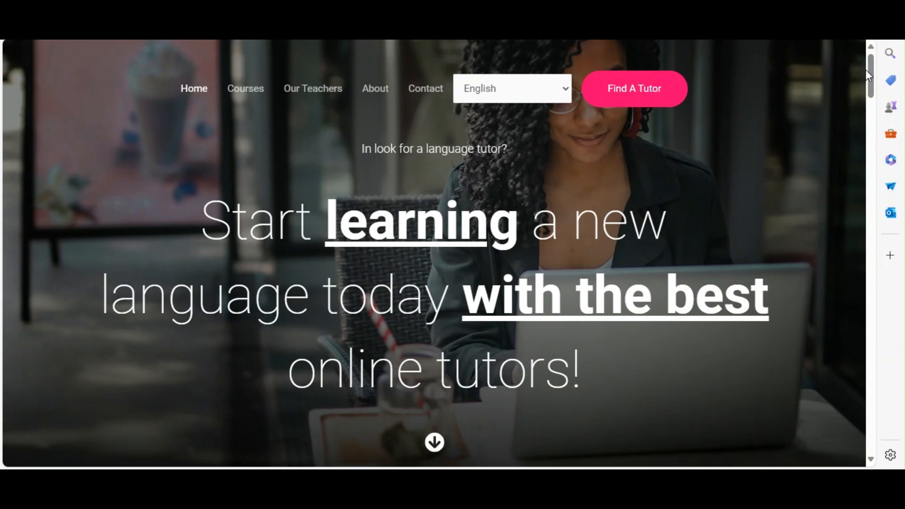
mouse_move(555, 128)
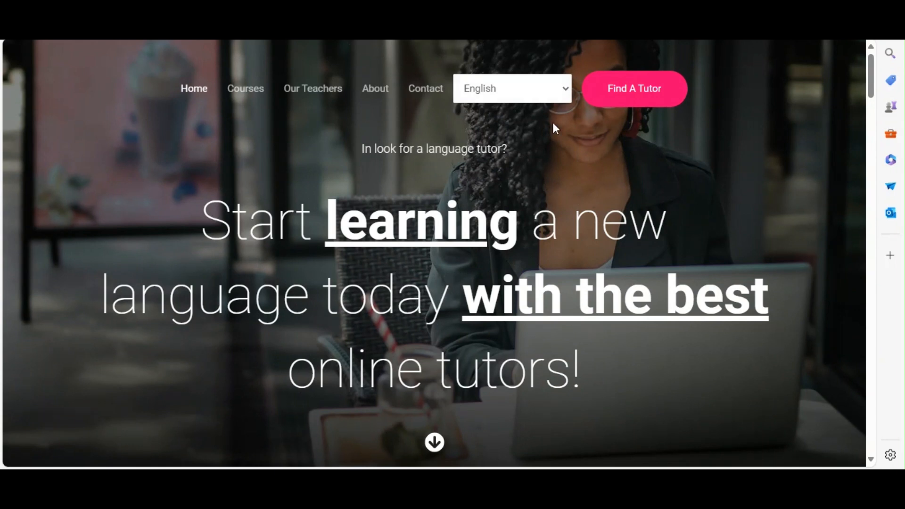
click(511, 89)
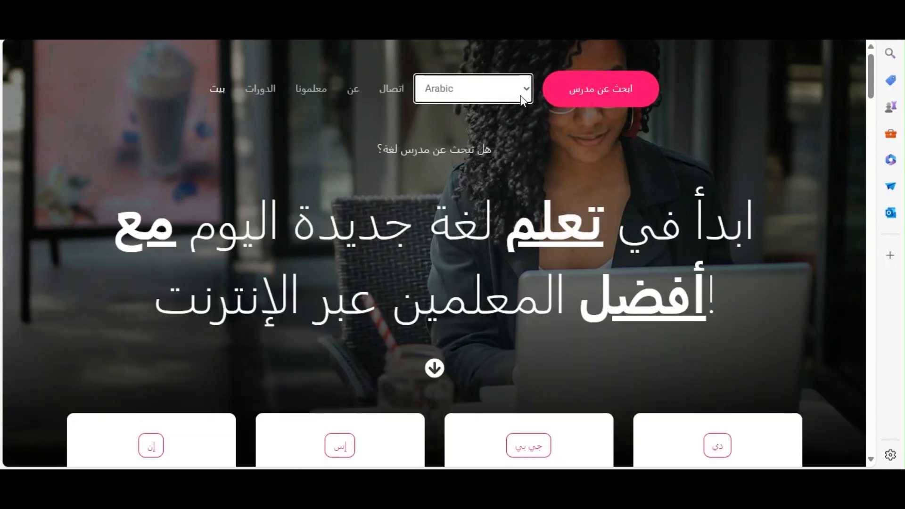
mouse_move(517, 184)
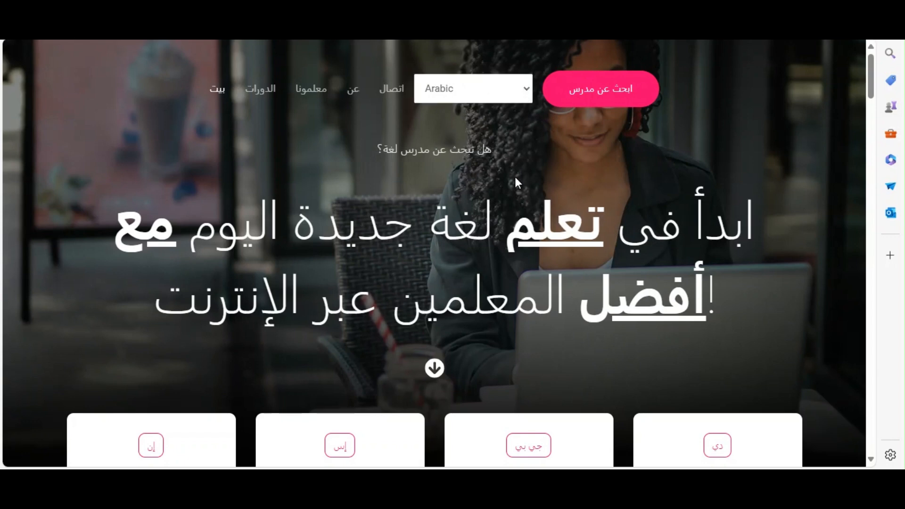
click(472, 89)
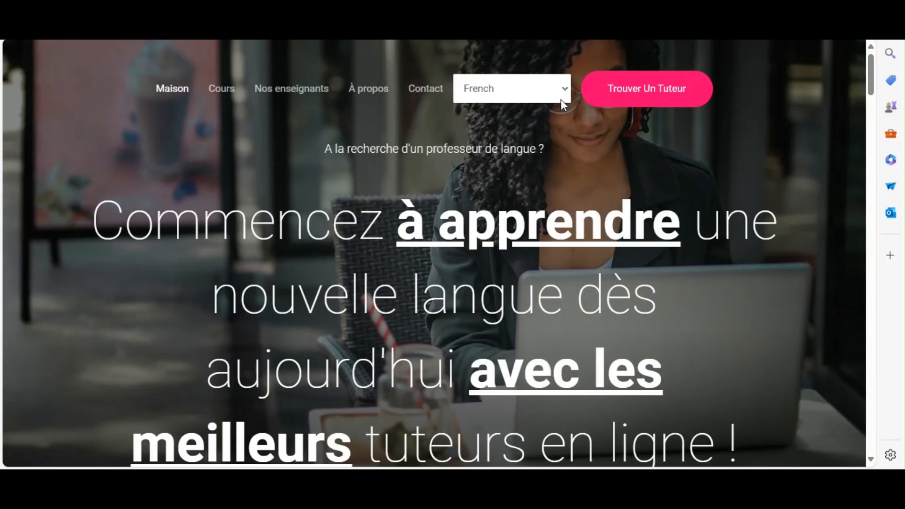
click(511, 89)
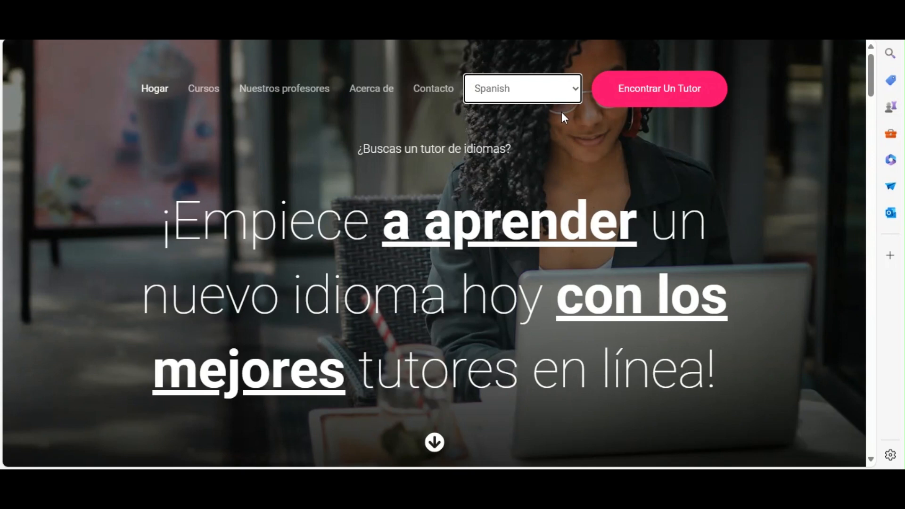
mouse_move(549, 164)
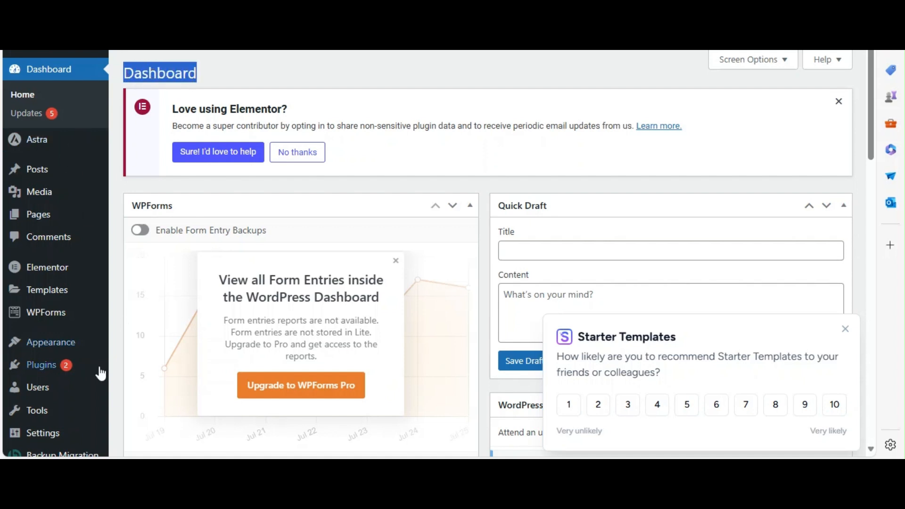
mouse_move(41, 365)
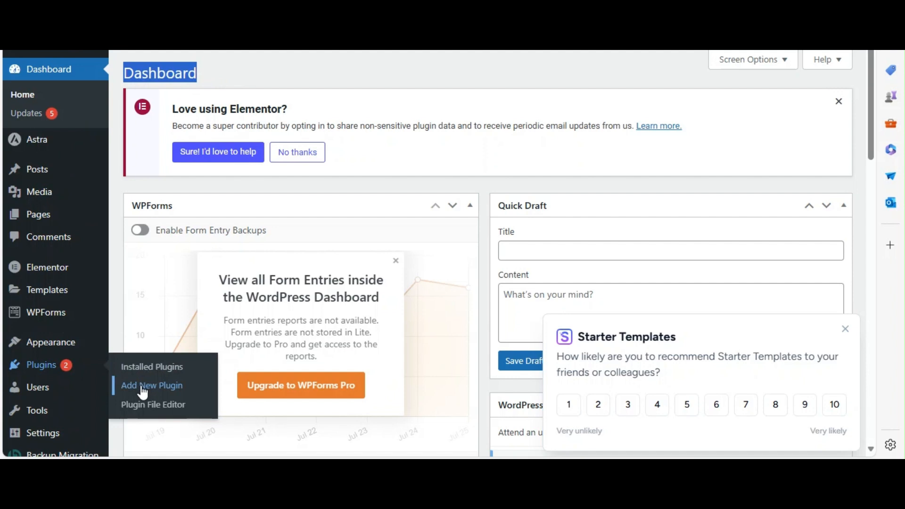
click(152, 384)
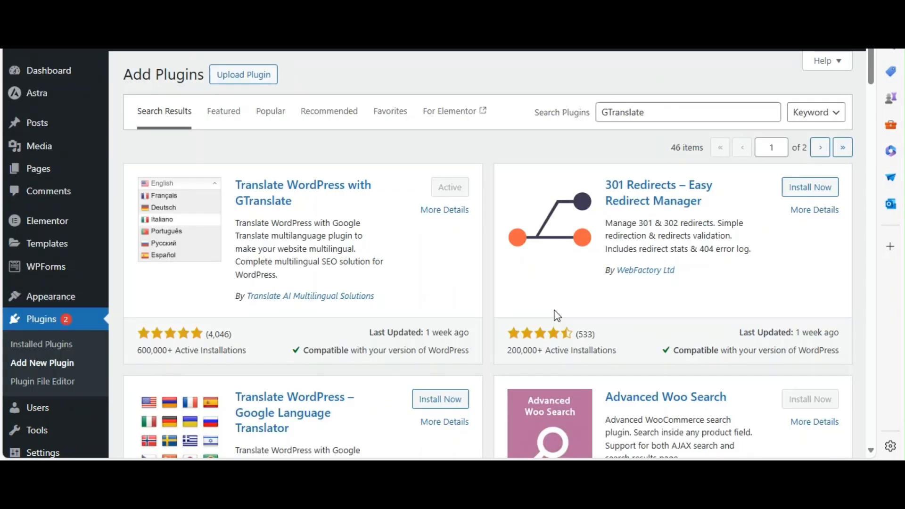
mouse_move(592, 146)
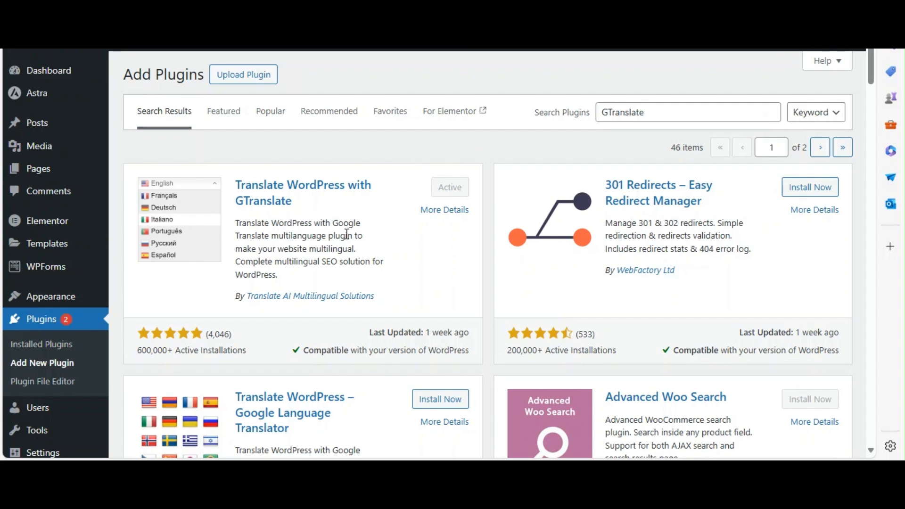
mouse_move(457, 190)
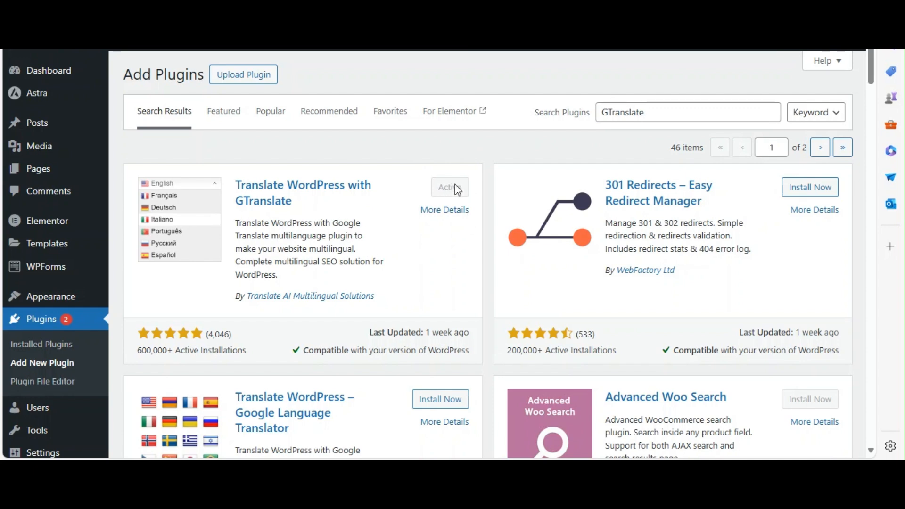
click(48, 70)
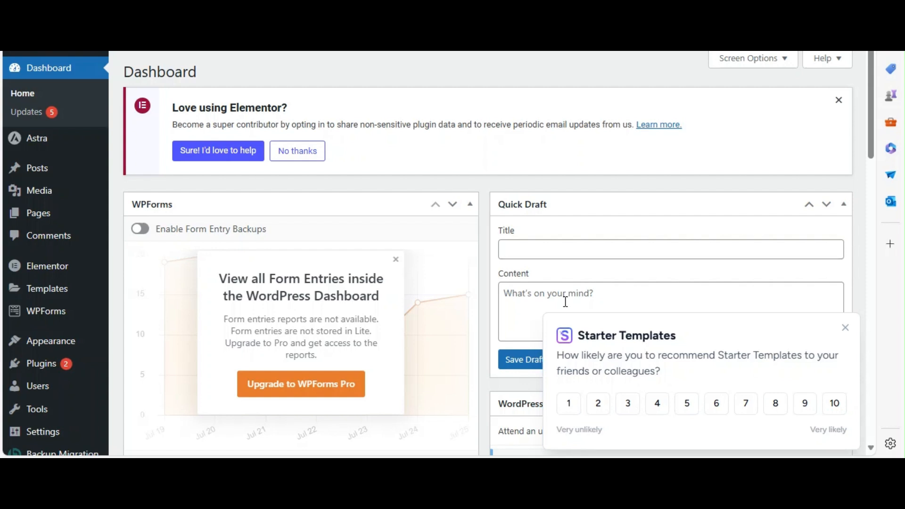
scroll(down, 3)
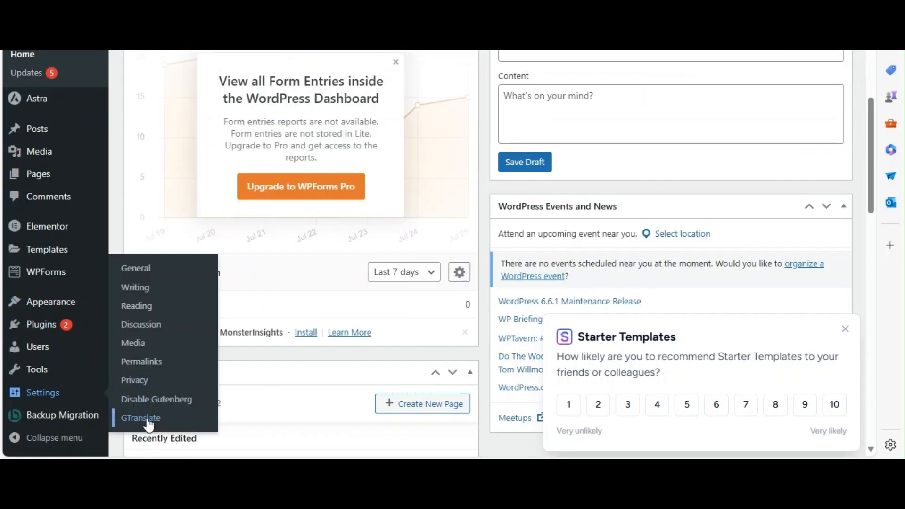
click(141, 418)
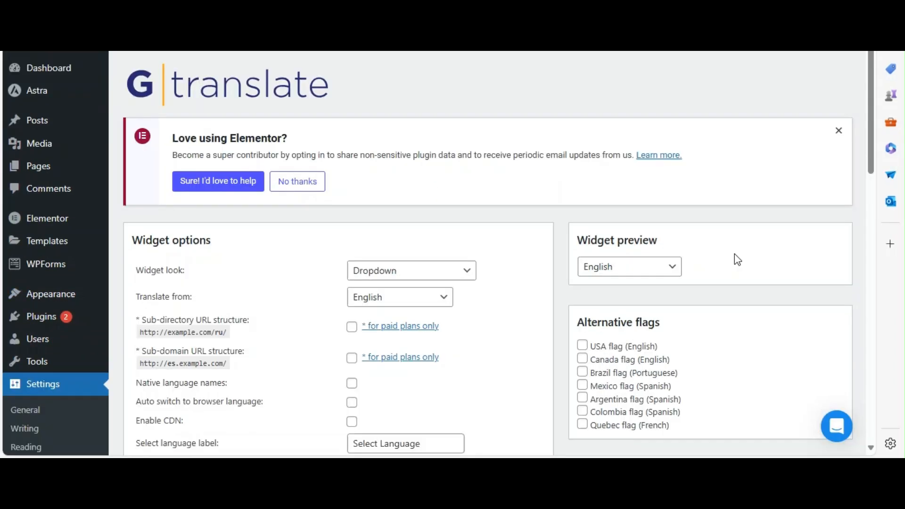
scroll(down, 3)
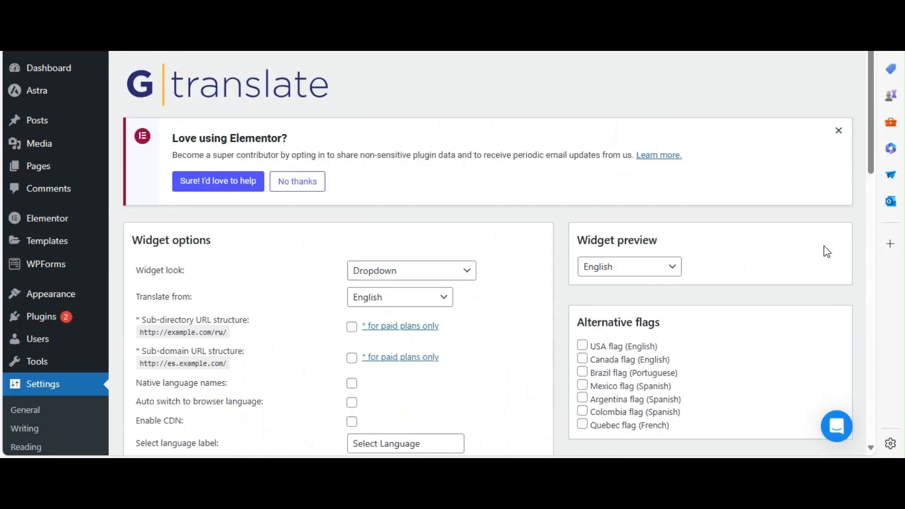
scroll(down, 3)
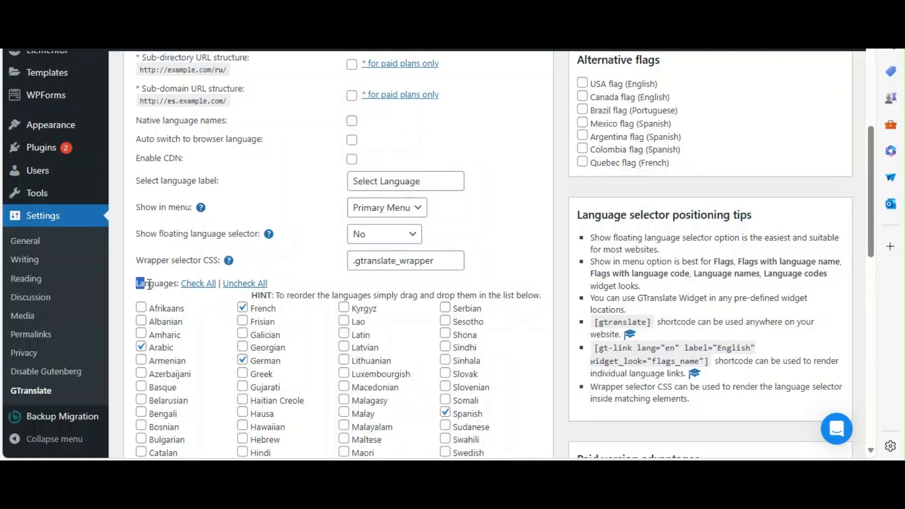
scroll(down, 3)
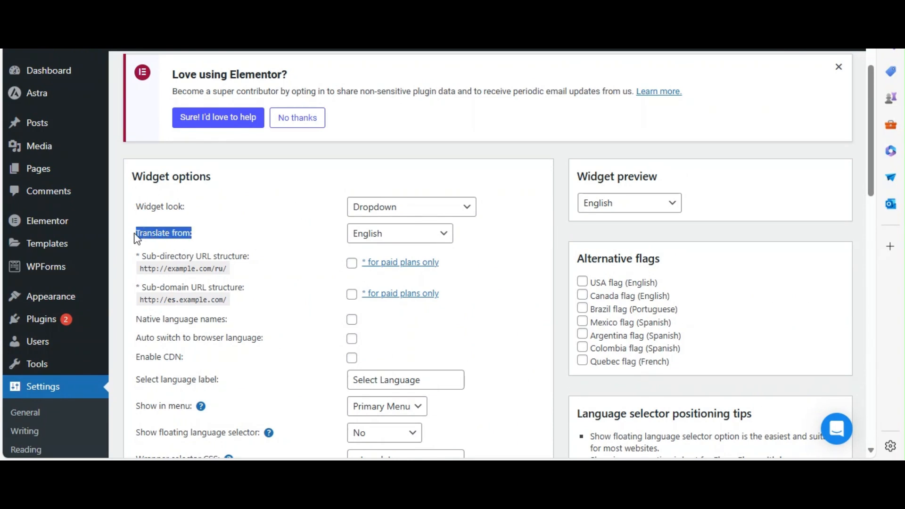
mouse_move(403, 242)
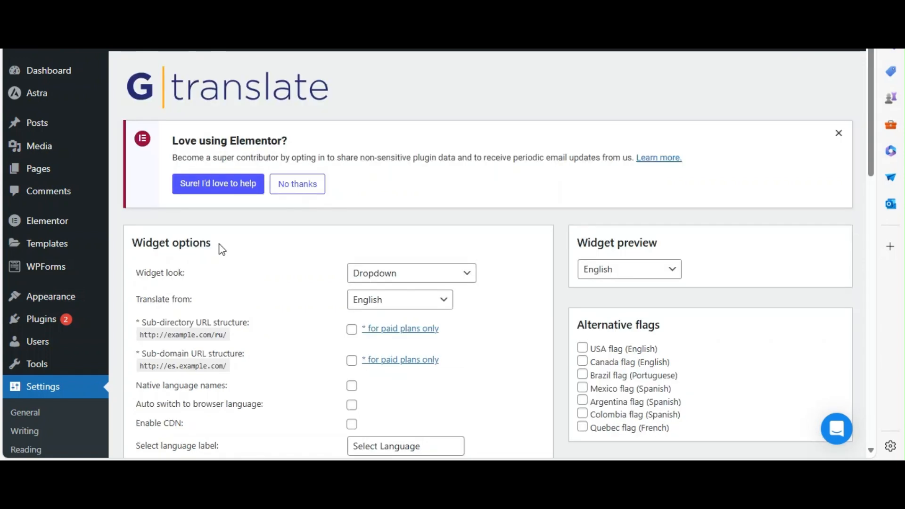
Step: Set the GTranslate Widget look to Flags and review the flag preview and flag languages
double_click(616, 242)
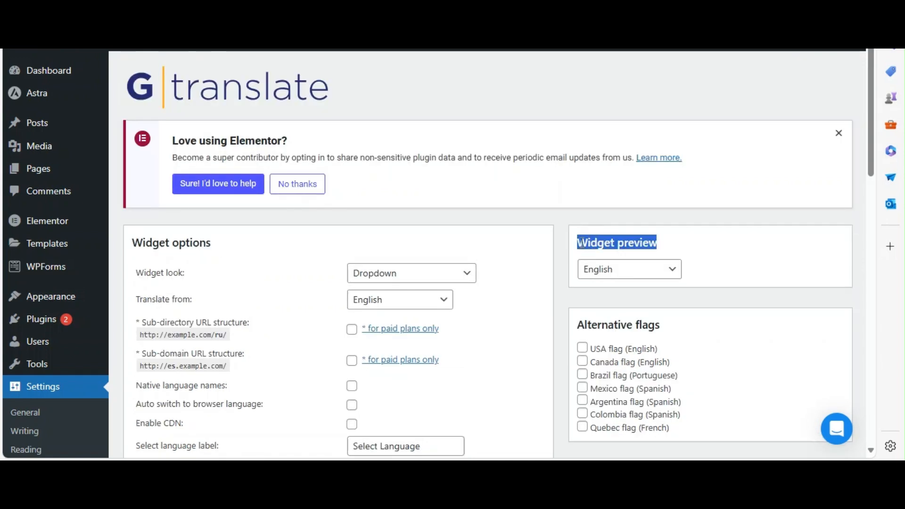
click(411, 274)
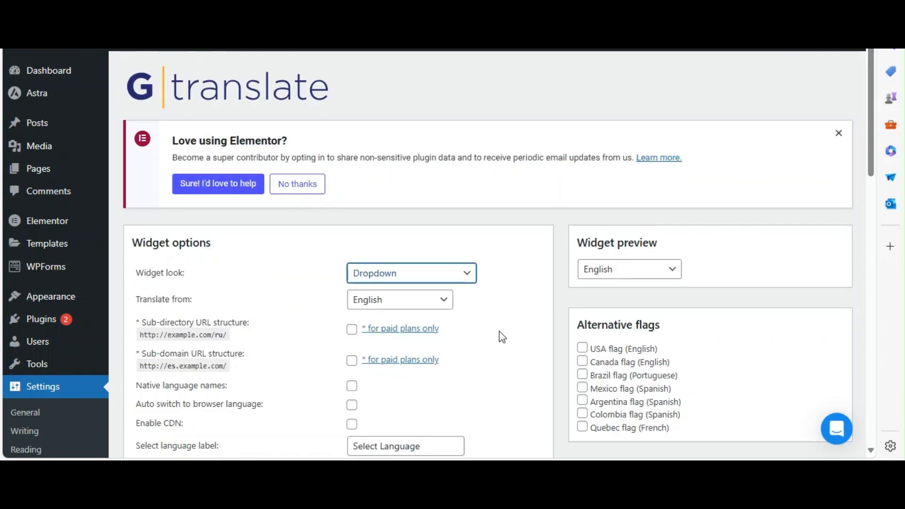
click(412, 273)
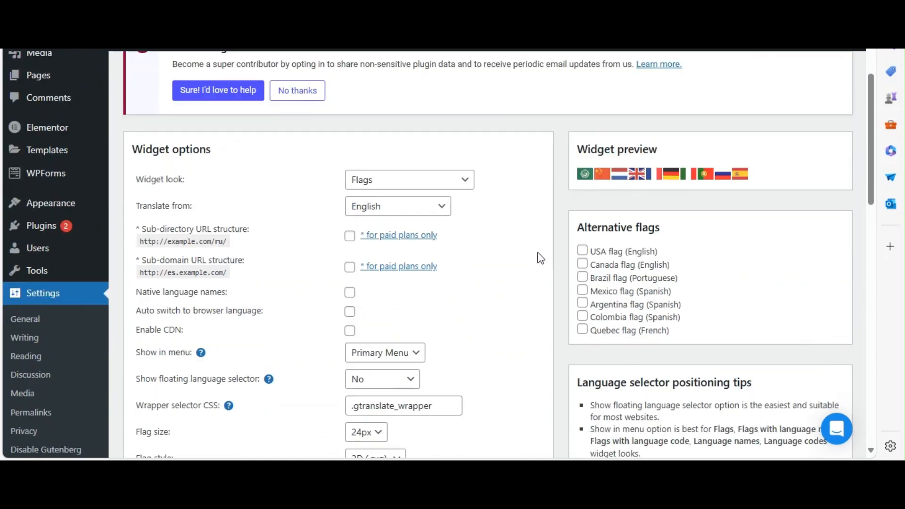
scroll(down, 3)
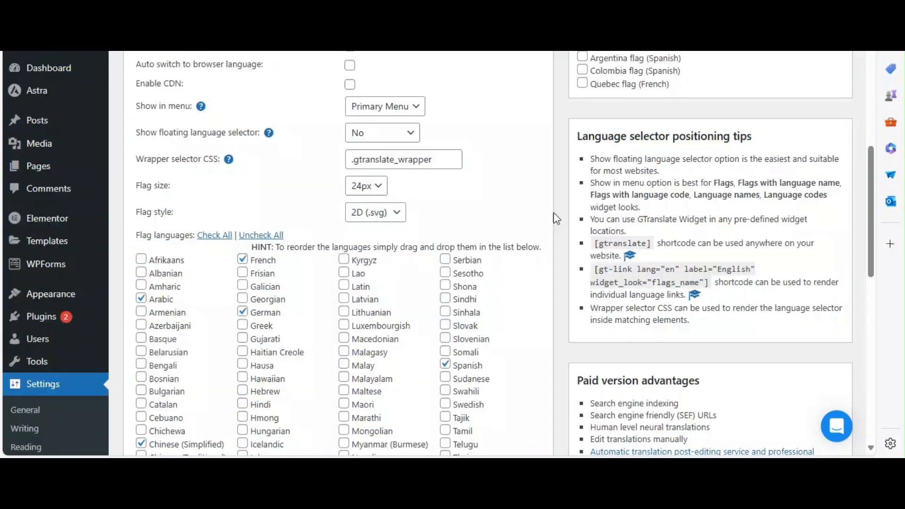
scroll(down, 3)
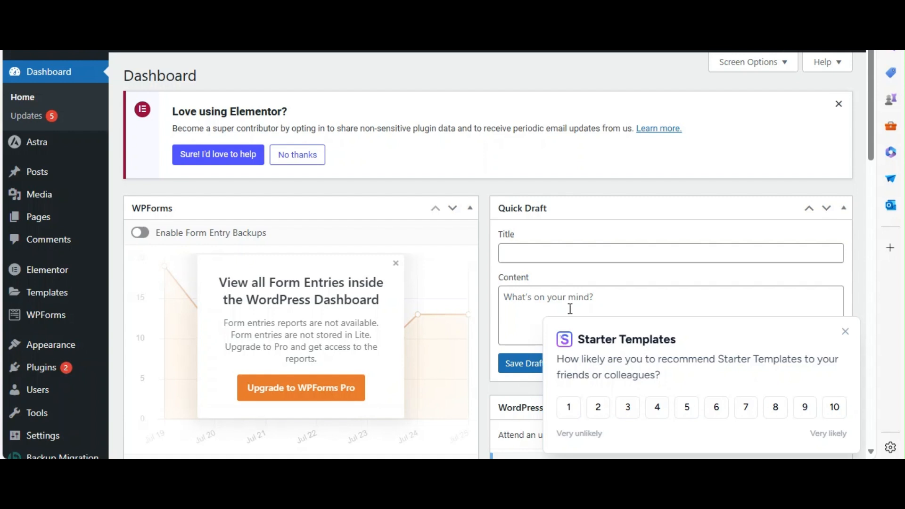
mouse_move(50, 346)
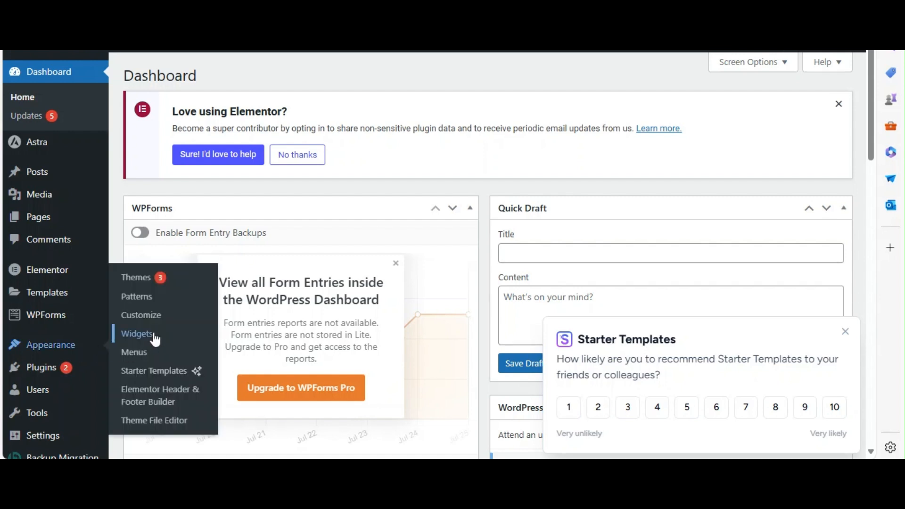
Step: Add the GTranslate language switcher widget to the Main Sidebar from the Widgets screen
click(137, 332)
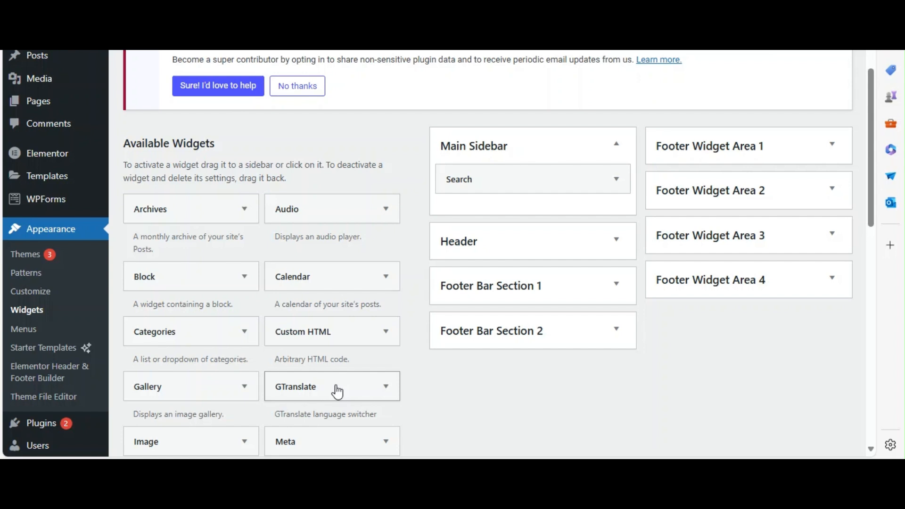
click(332, 387)
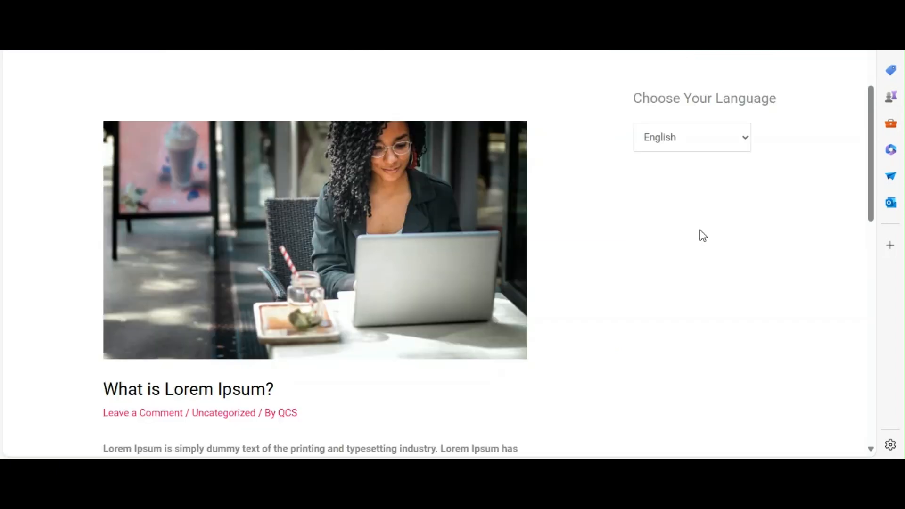
Step: Choose Spanish from the header menu language dropdown to translate the homepage
scroll(up, 3)
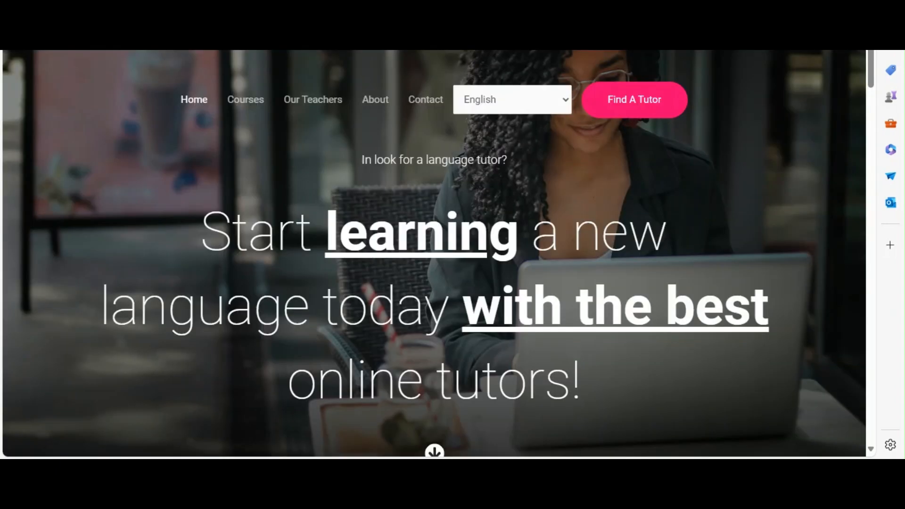
click(511, 99)
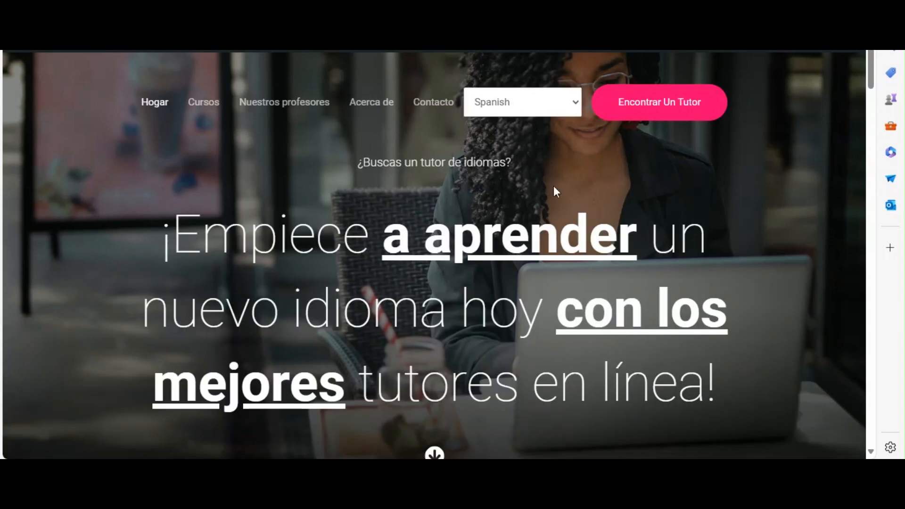
click(513, 102)
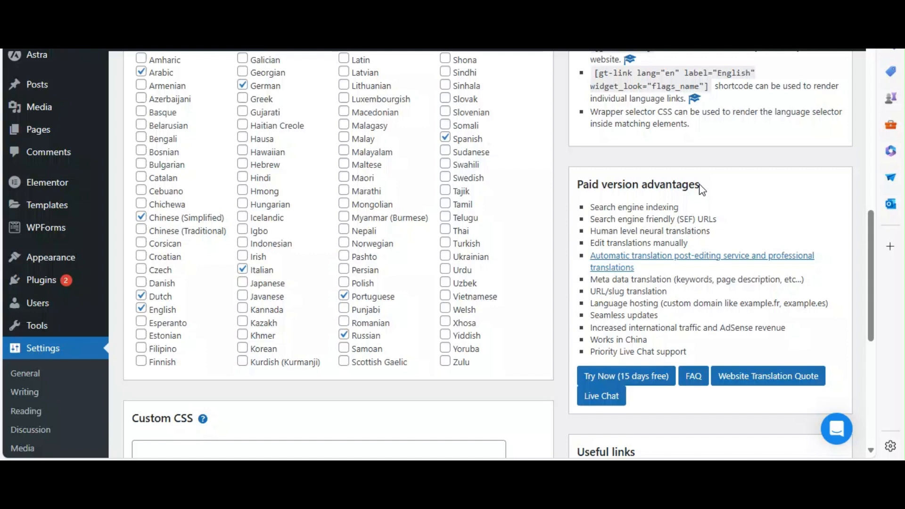
Step: Select French then Spanish in the GTranslate dropdown so the homepage shows in Spanish
scroll(down, 3)
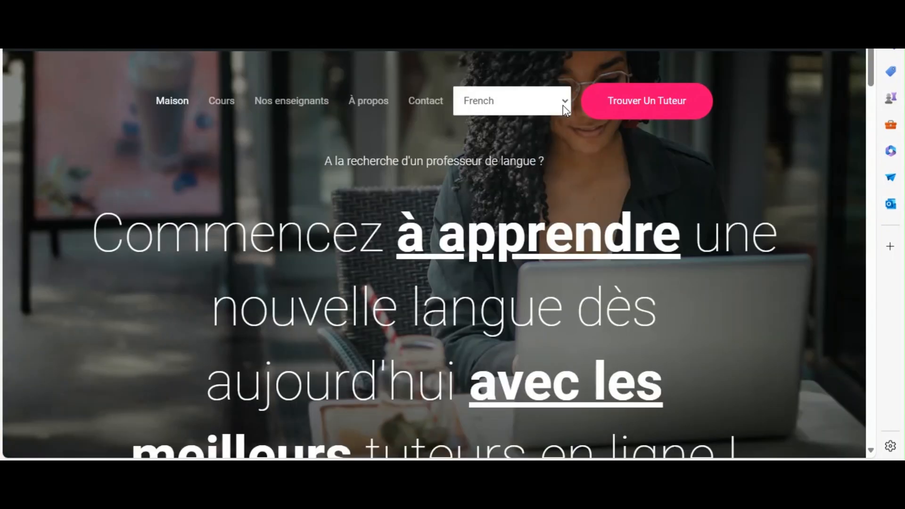
click(513, 101)
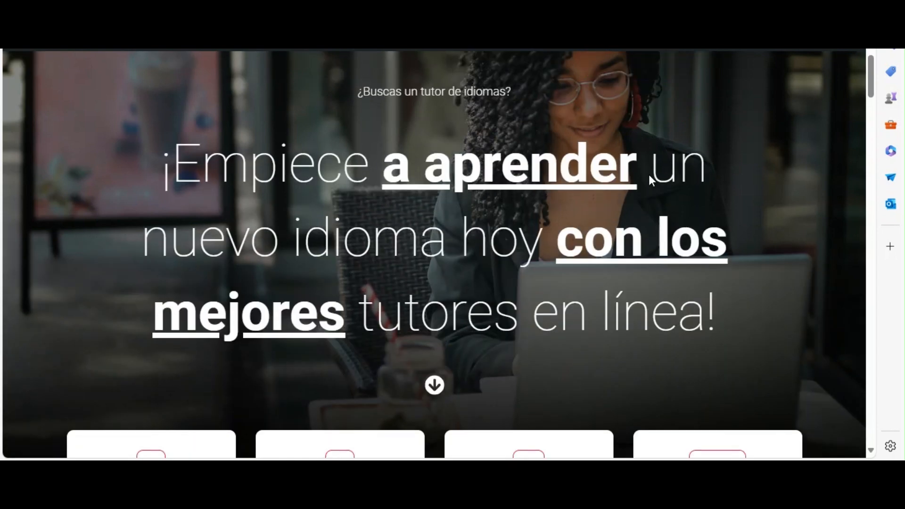